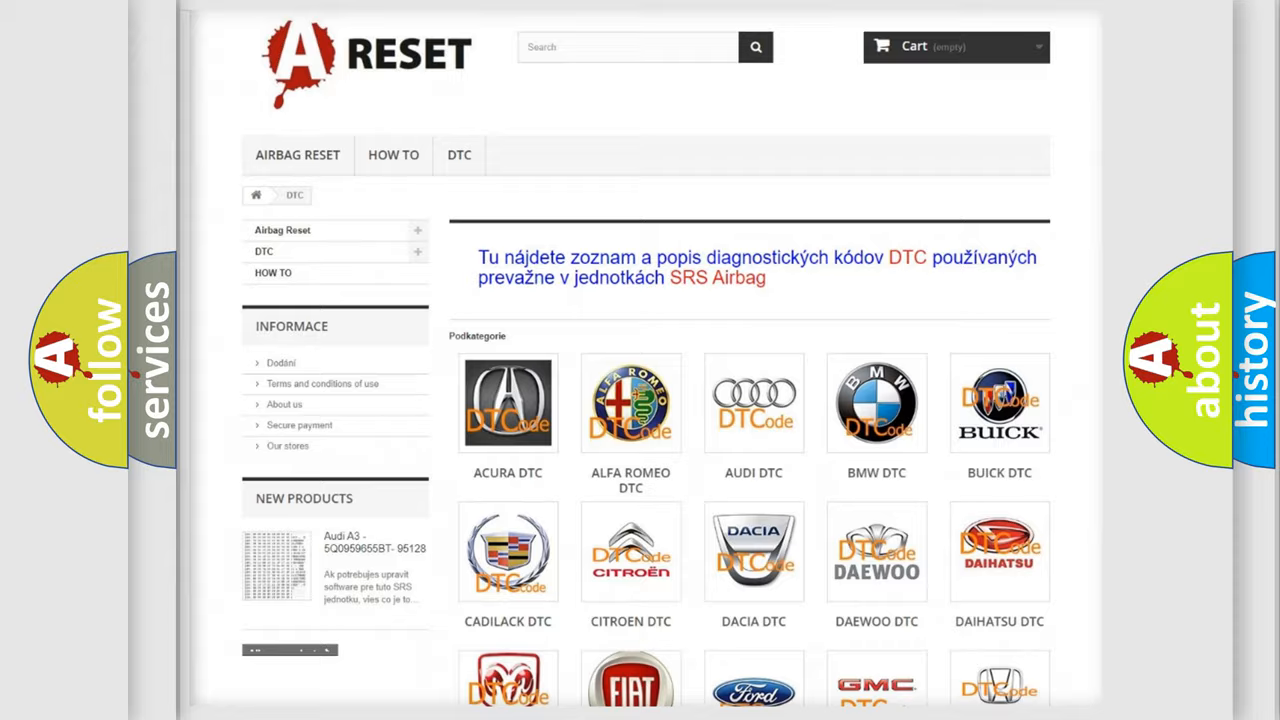
scroll("down", 3)
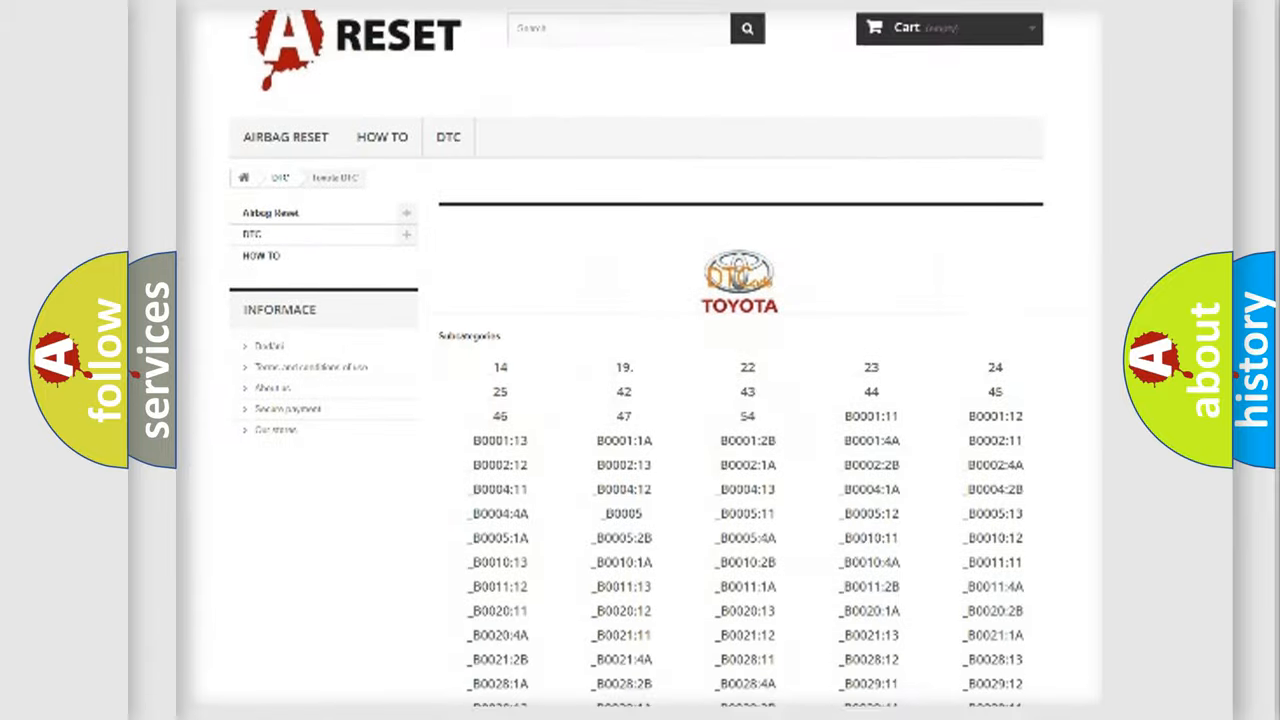
scroll("down", 3)
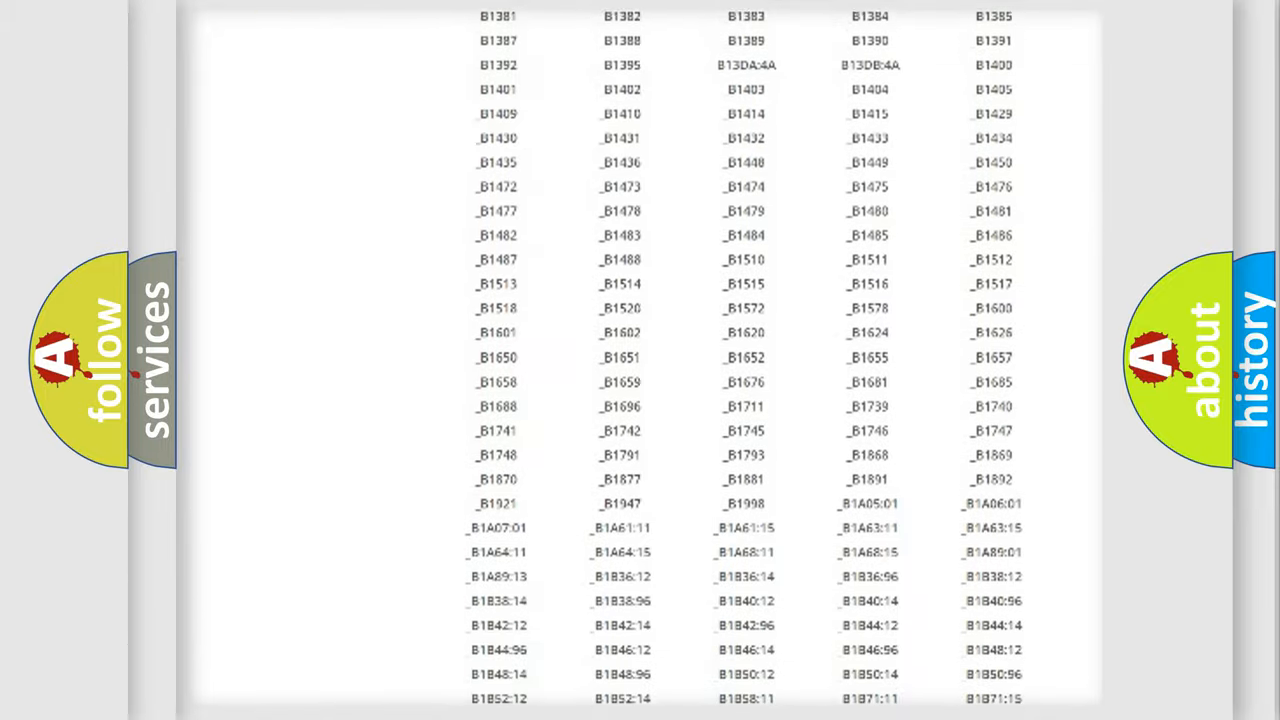